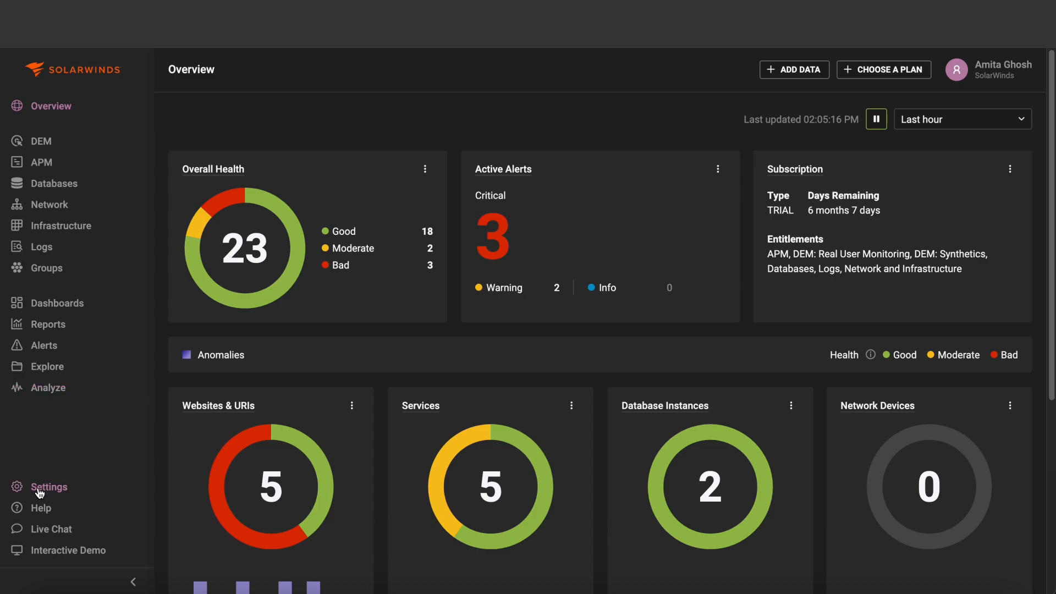
# Step: Leave the overview dashboard for the Settings area, landing on the Profile page
pyautogui.click(49, 487)
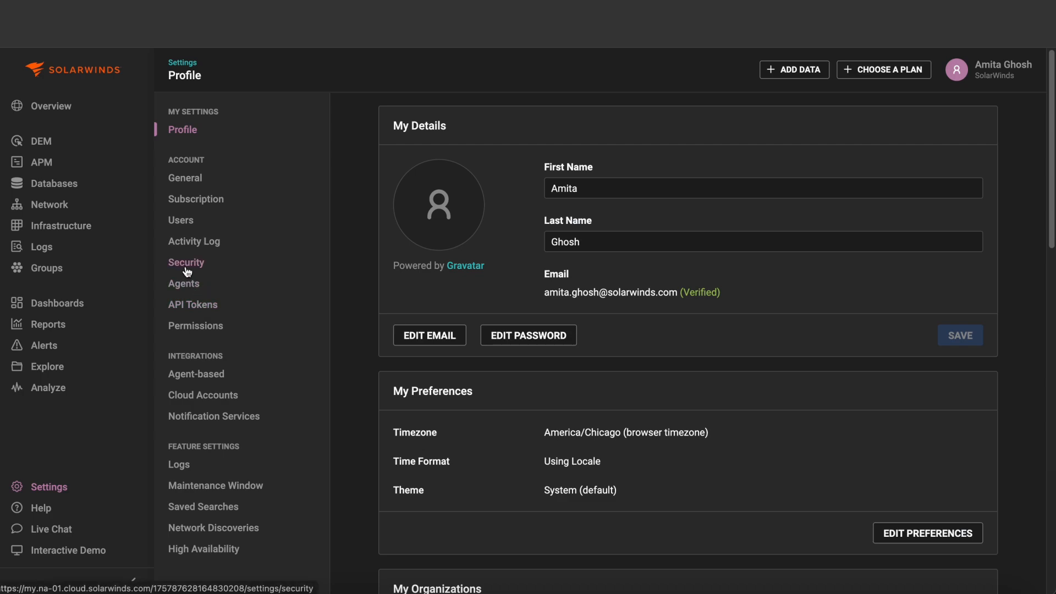
# Step: Show the Security settings with the SAML identity-provider configuration
pyautogui.click(186, 263)
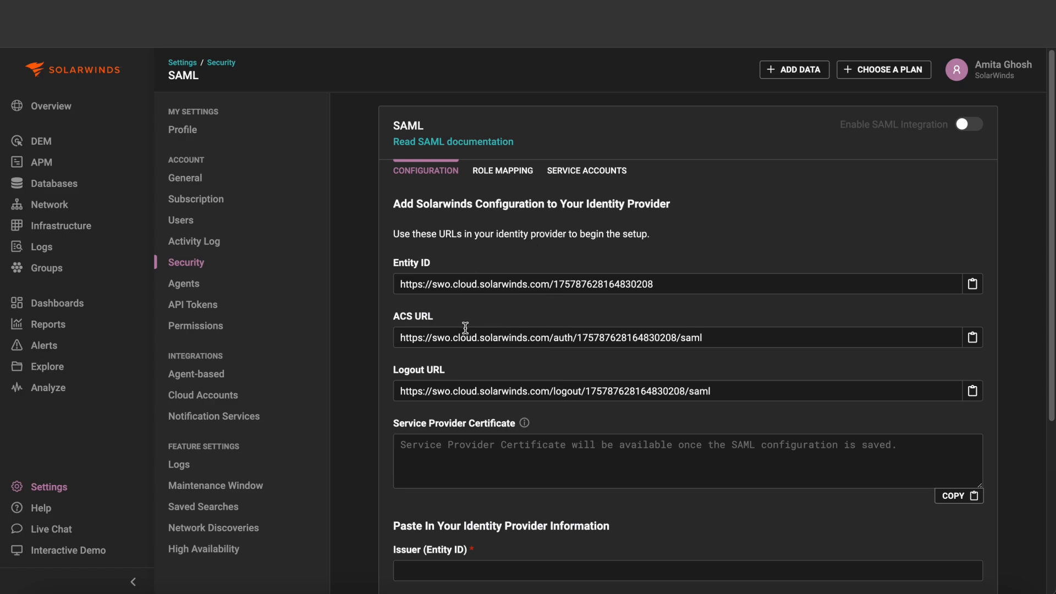
pyautogui.moveTo(477, 425)
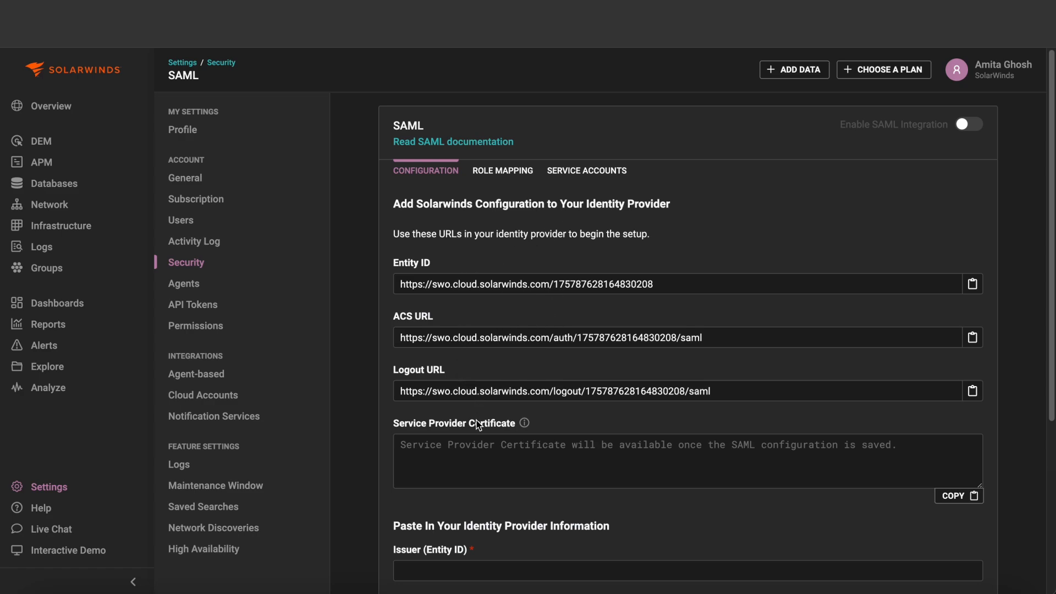
pyautogui.scroll(-3)
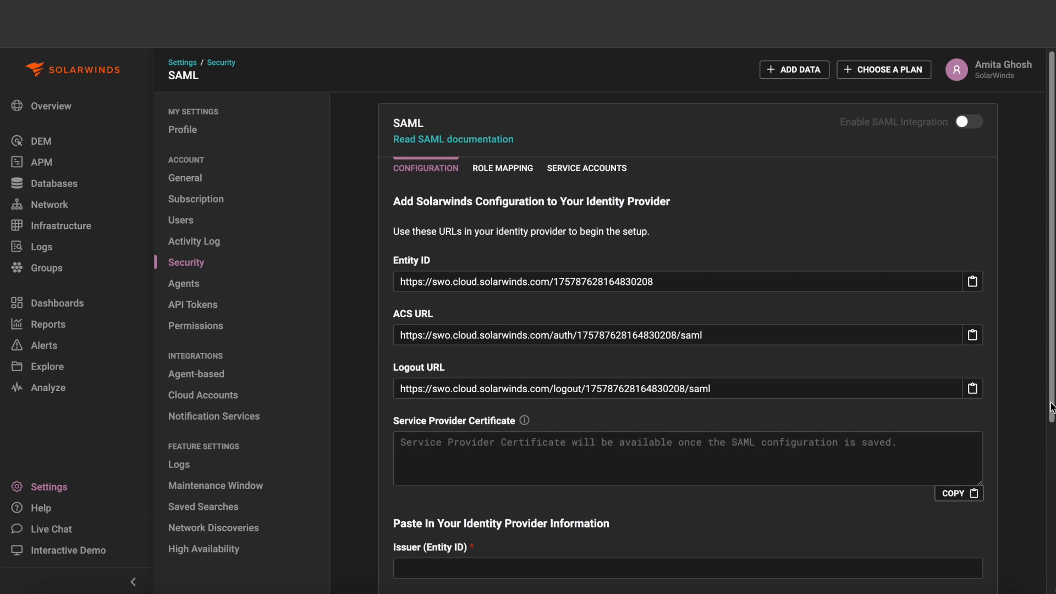
pyautogui.scroll(-3)
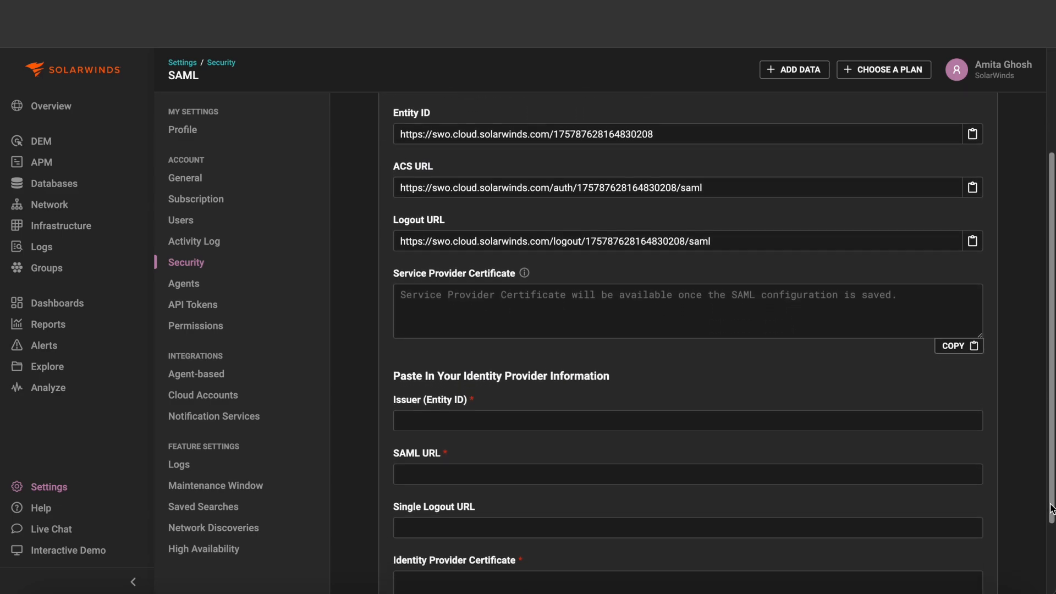
pyautogui.scroll(-3)
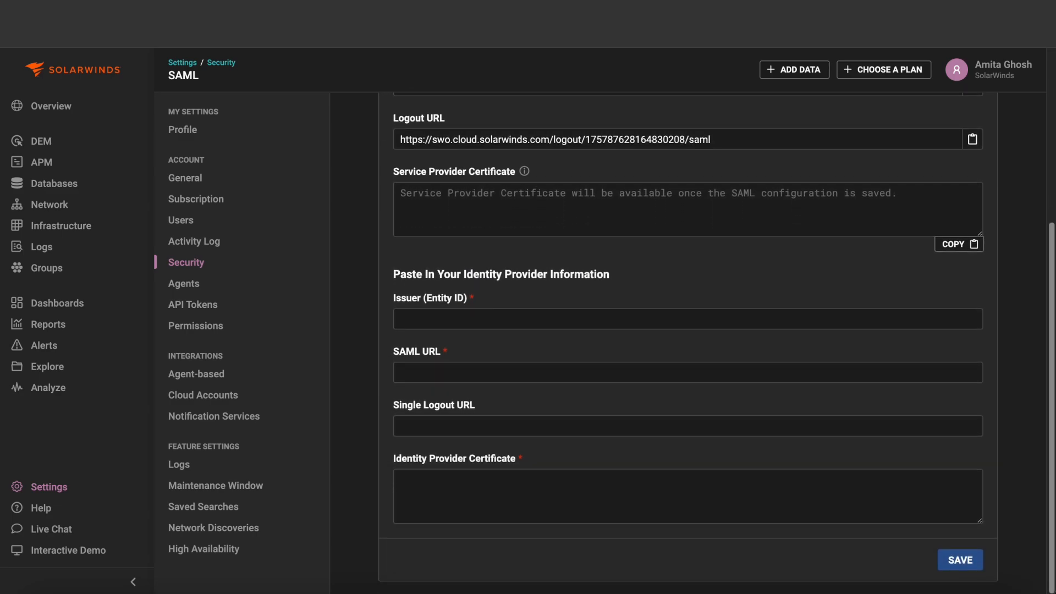
pyautogui.moveTo(1043, 524)
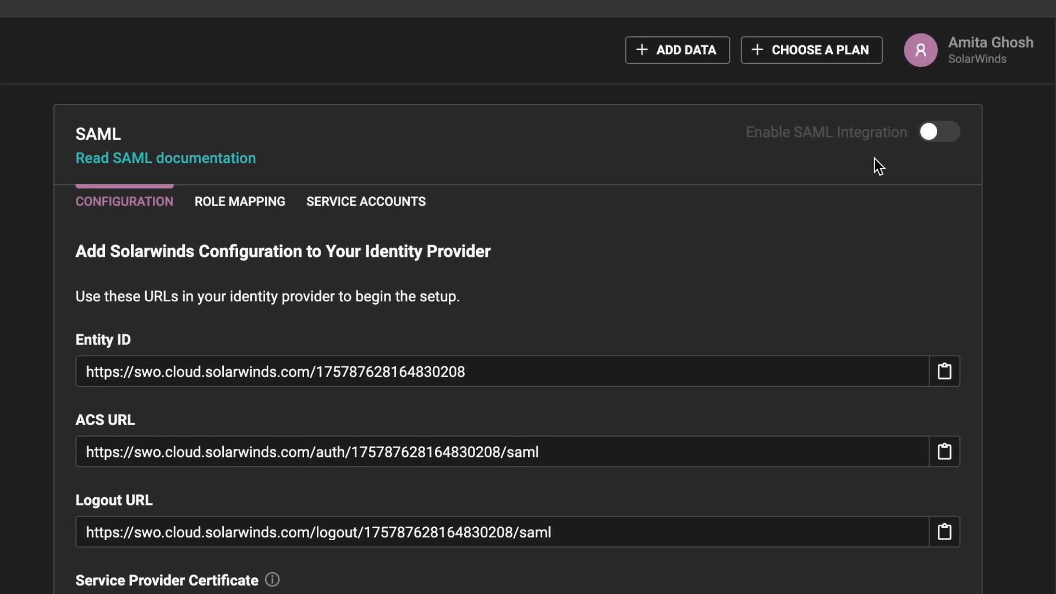
pyautogui.moveTo(739, 168)
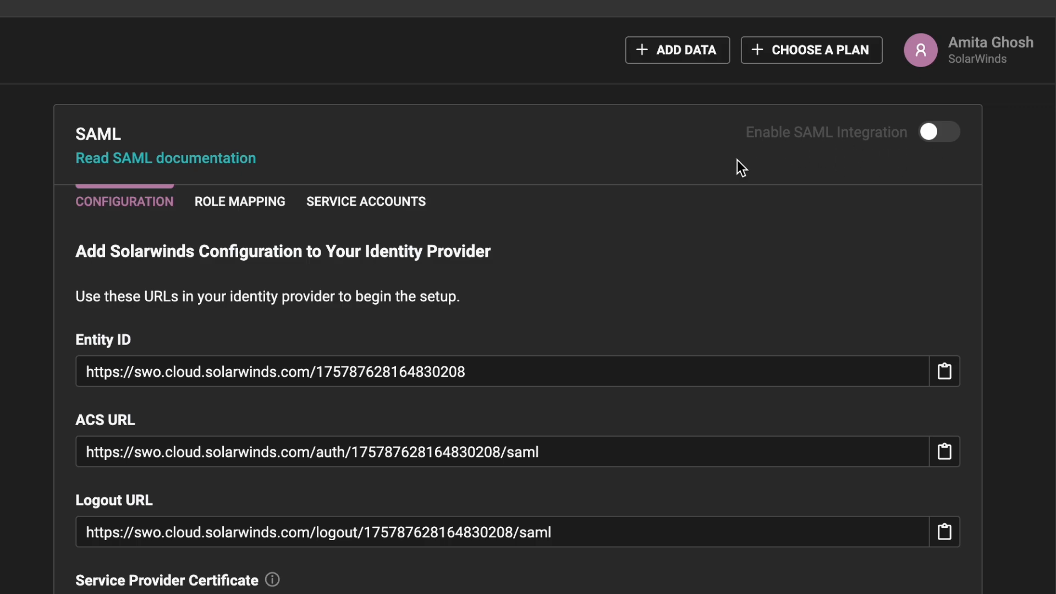
pyautogui.click(239, 201)
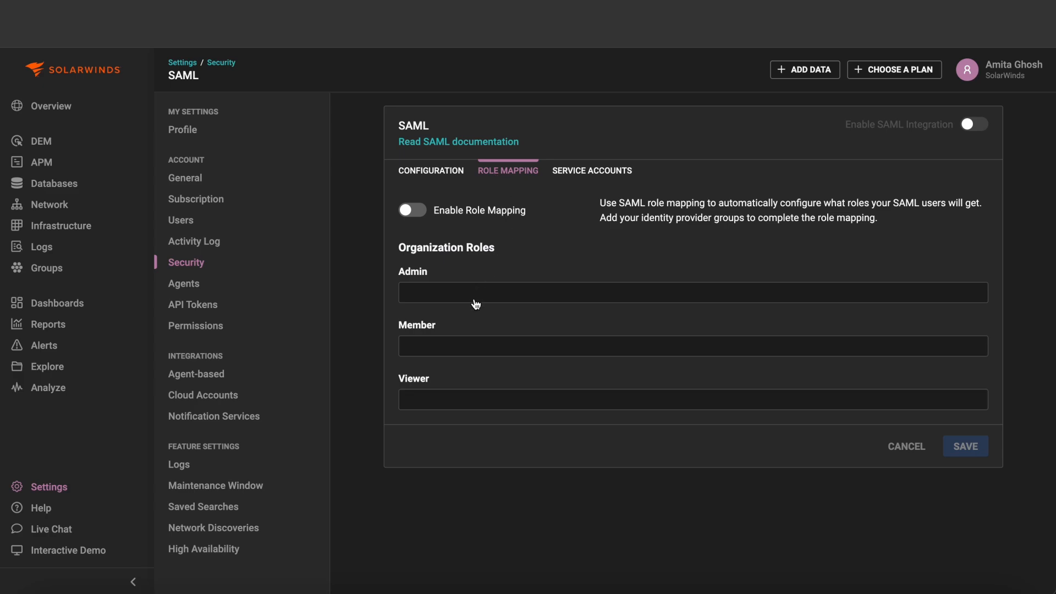
pyautogui.moveTo(573, 466)
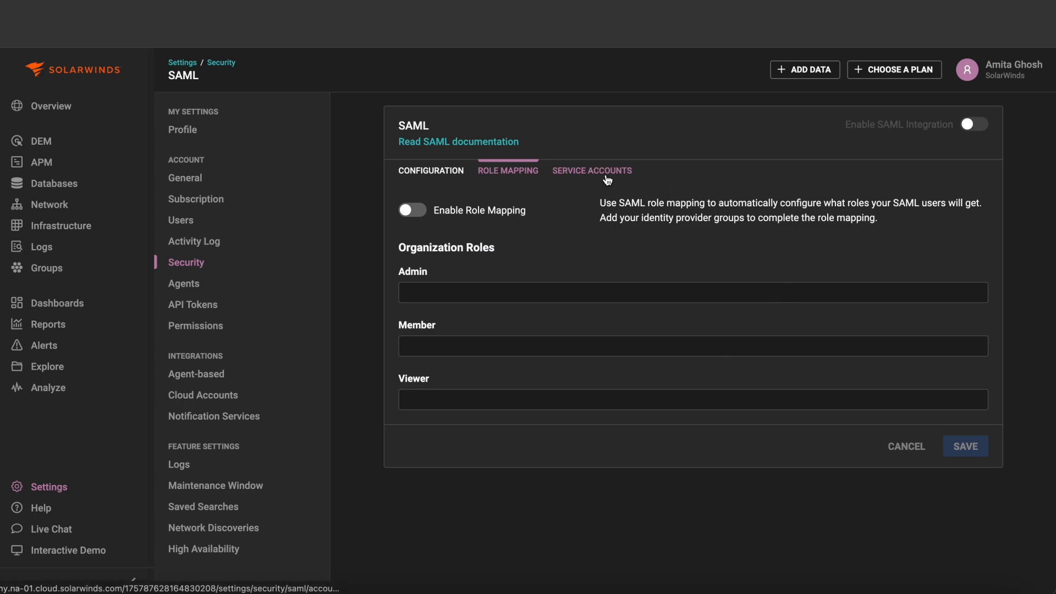
pyautogui.moveTo(436, 220)
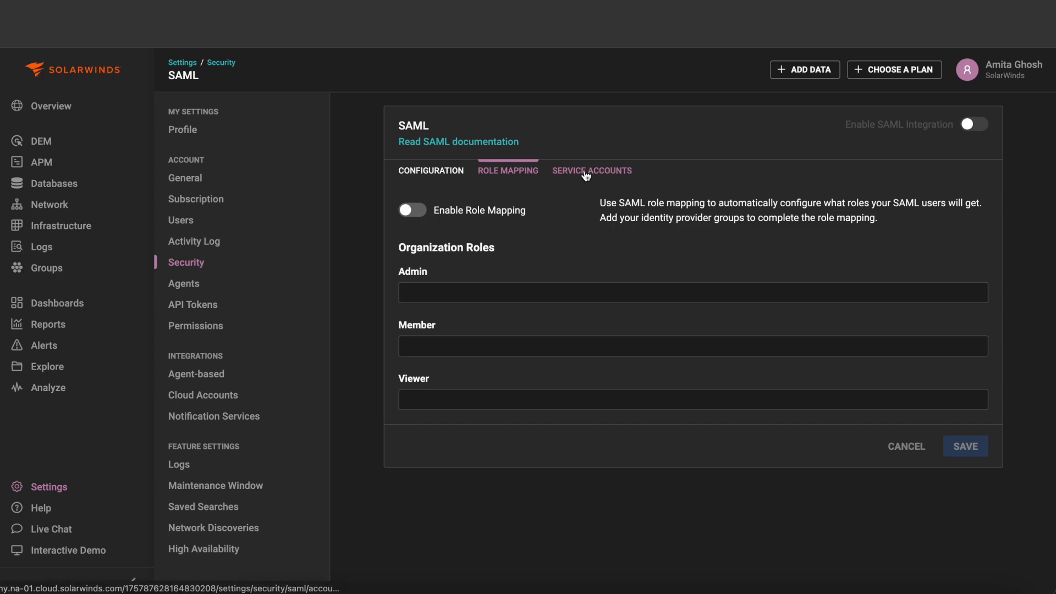
pyautogui.click(592, 170)
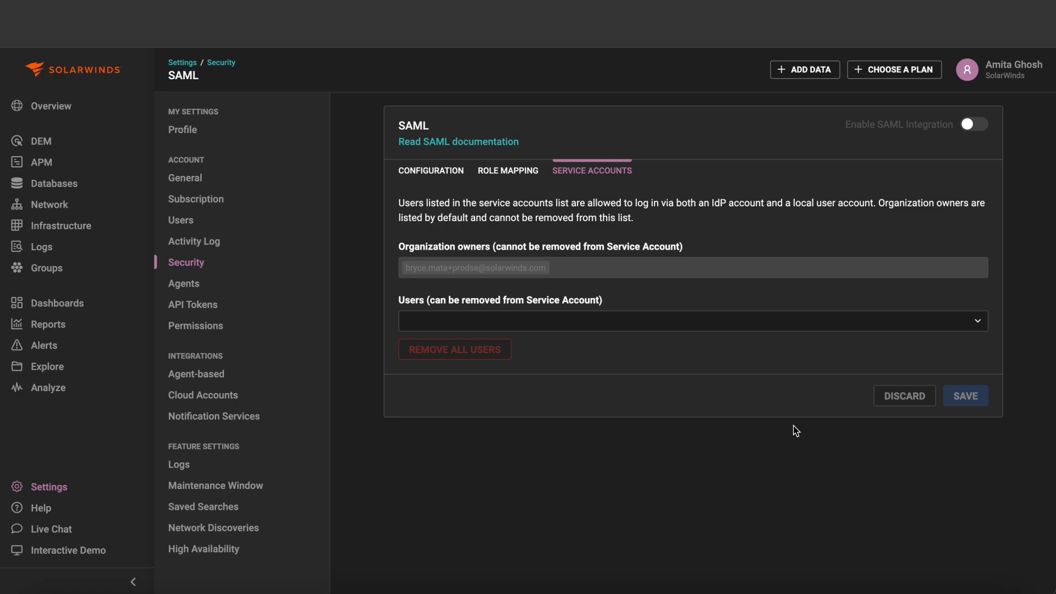
pyautogui.moveTo(838, 438)
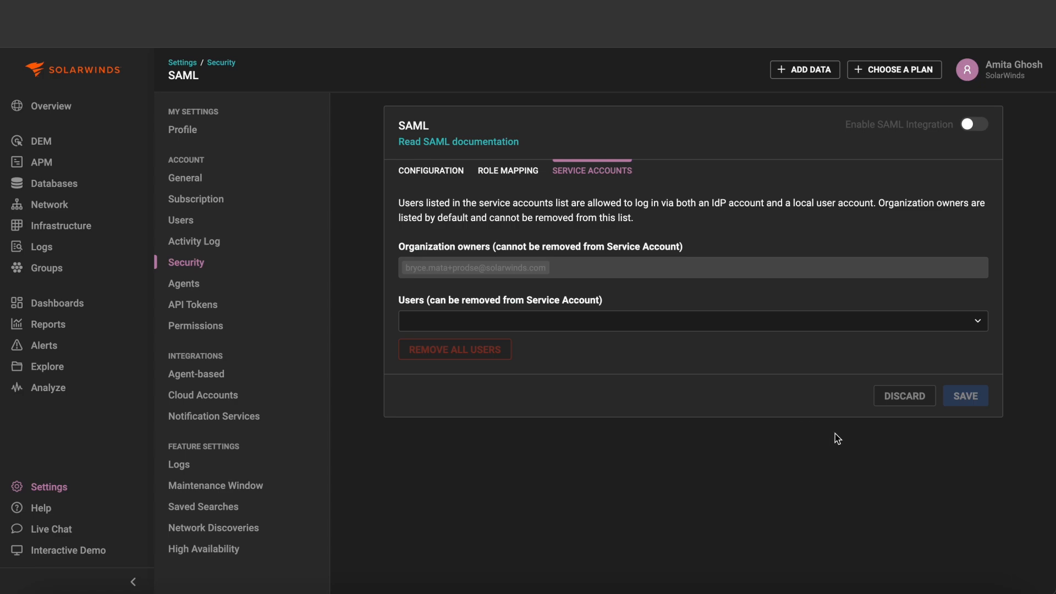
pyautogui.click(687, 321)
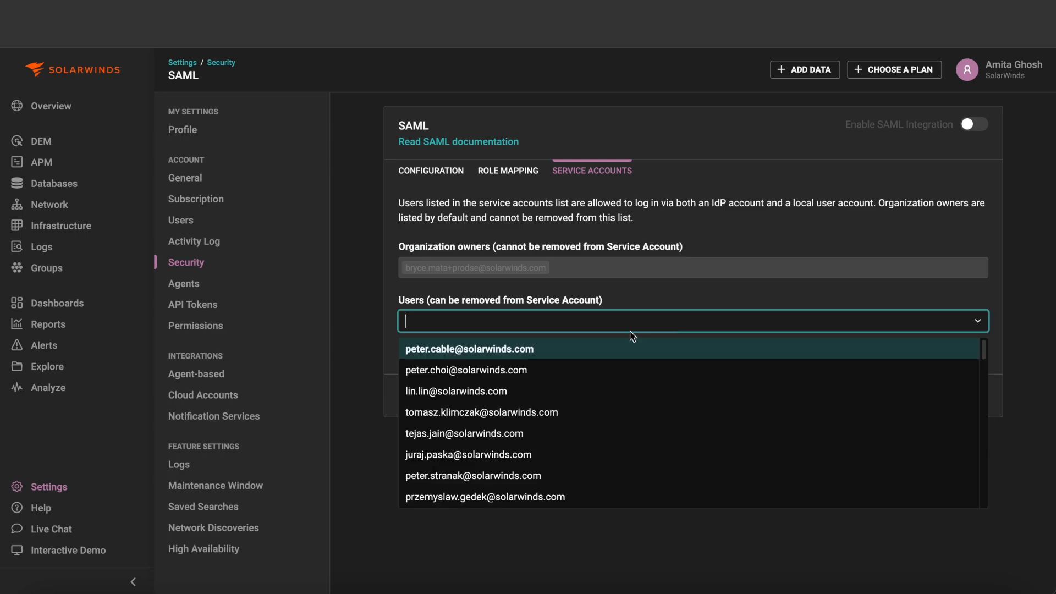
pyautogui.click(465, 369)
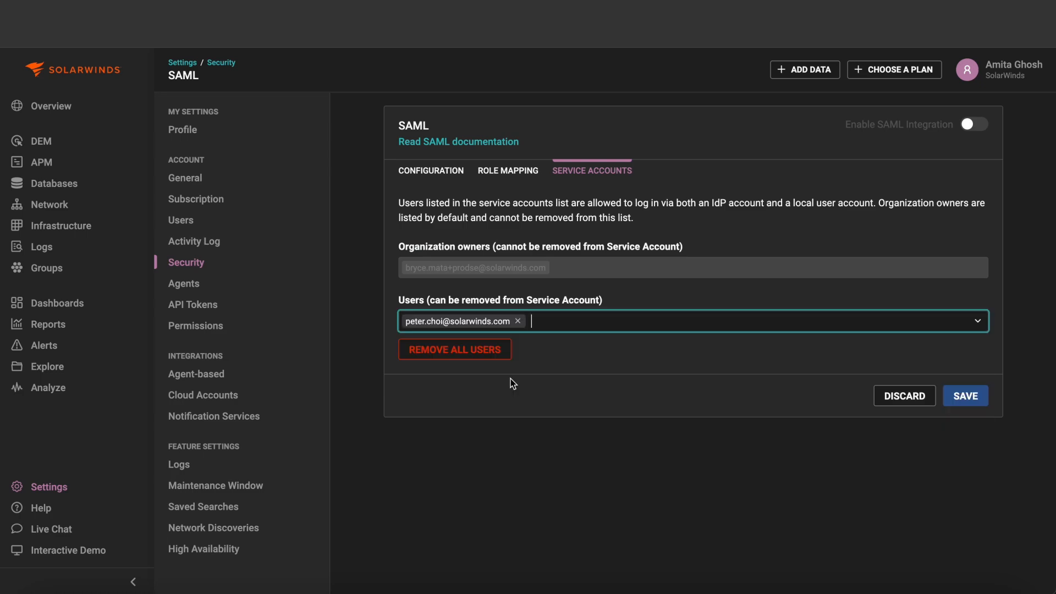
pyautogui.moveTo(518, 379)
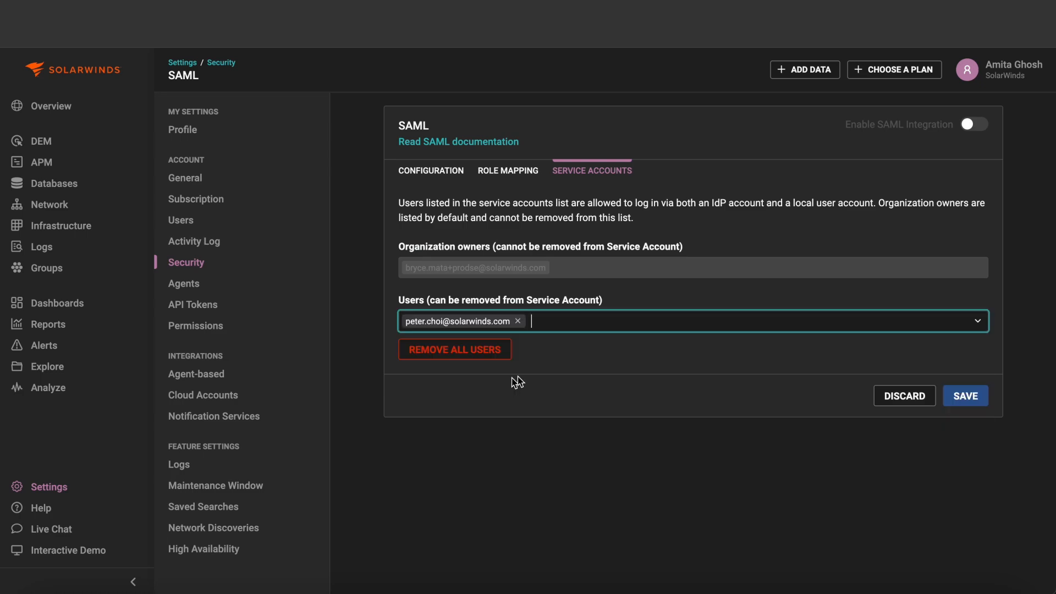